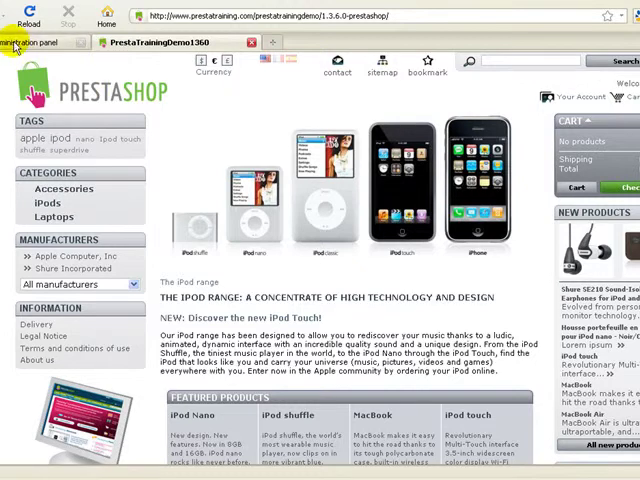
Switch to the back office Administration tab and go to the general Preferences page
click(30, 42)
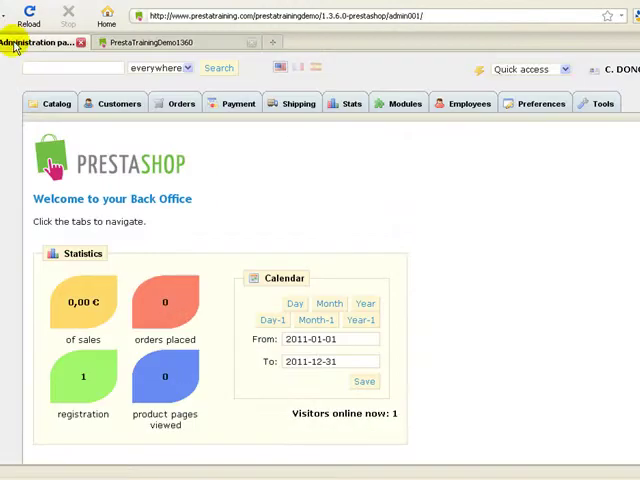
click(536, 104)
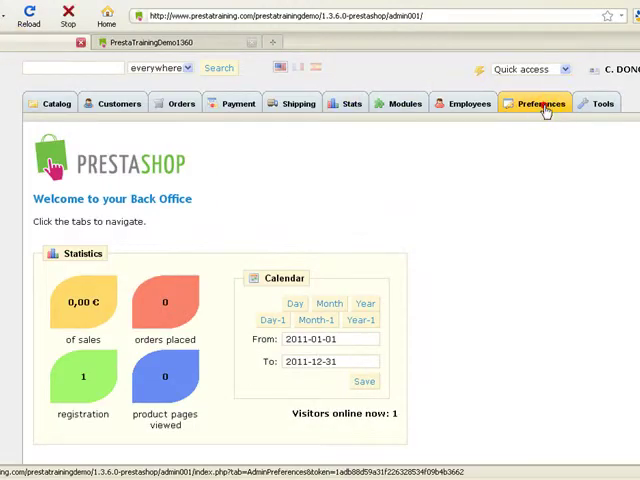
click(536, 104)
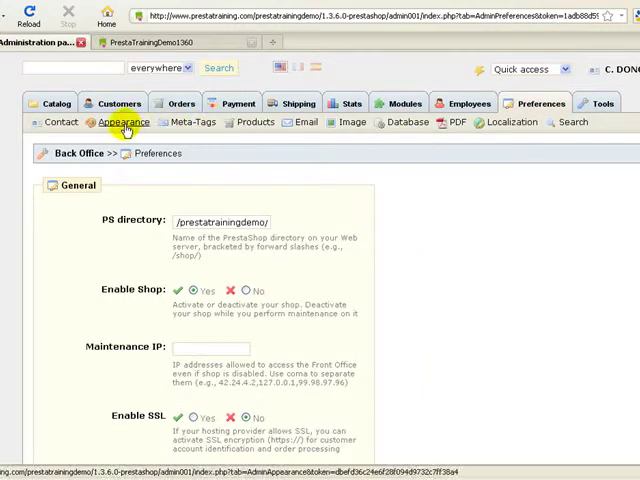
Go to Preferences > Appearance and browse for a new Header logo file
click(124, 120)
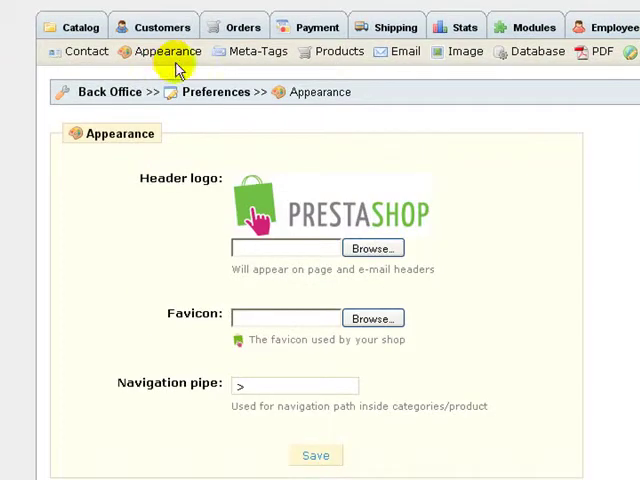
mouse_move(320, 246)
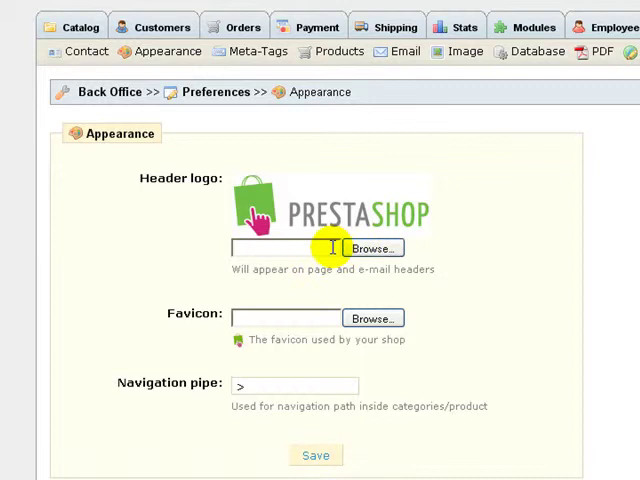
mouse_move(280, 248)
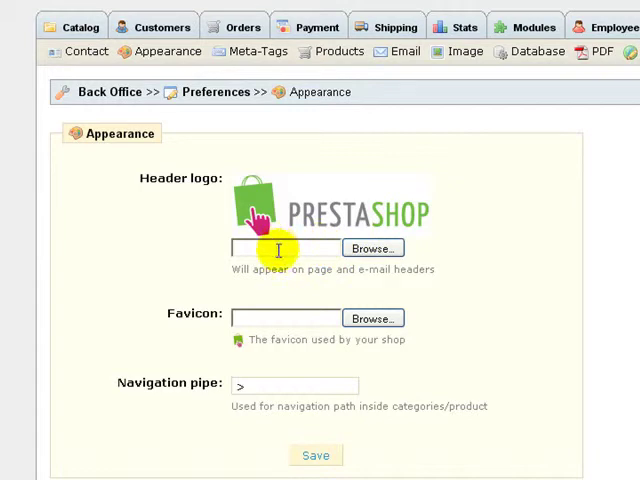
click(372, 248)
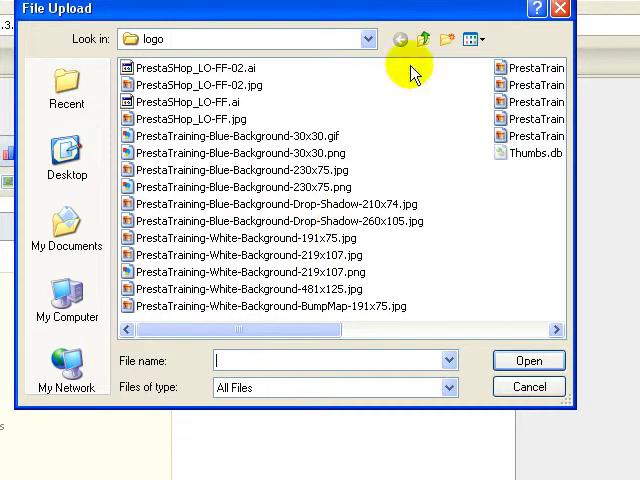
View the logo folder as thumbnails and choose the white-background PrestaTraining image
click(474, 36)
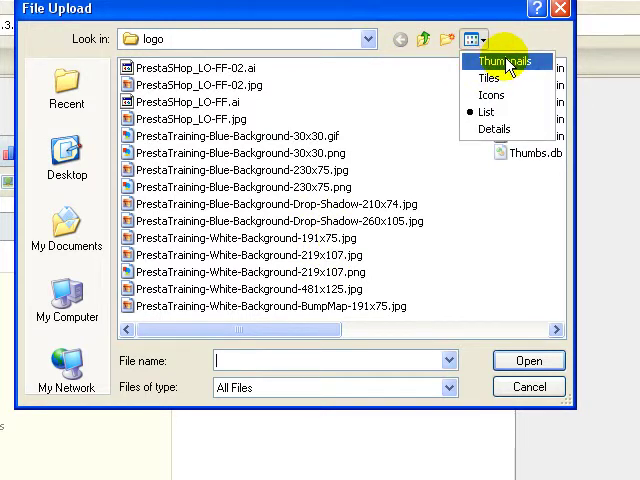
click(502, 62)
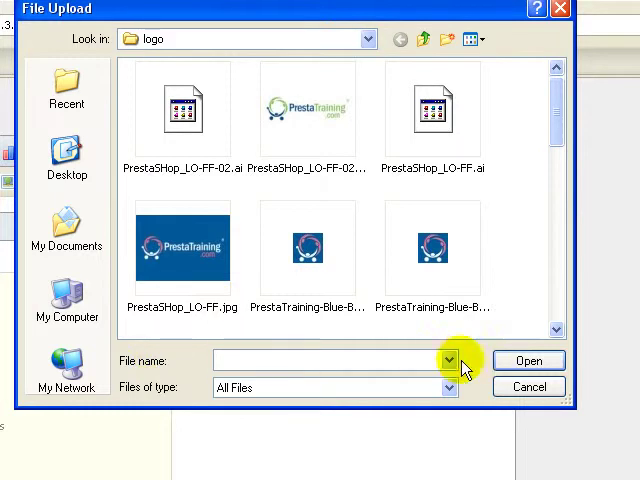
mouse_move(554, 116)
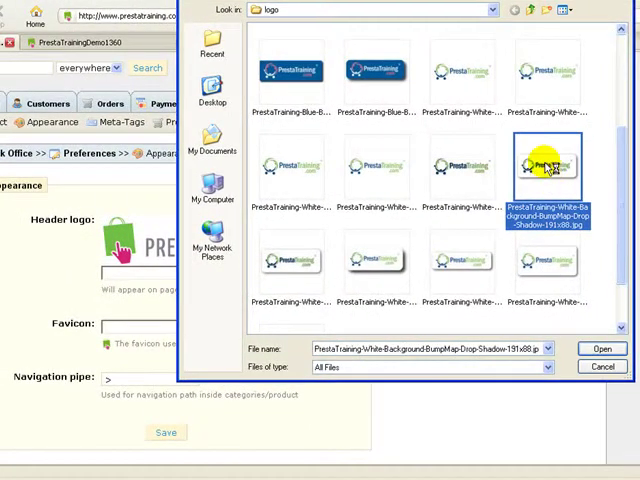
click(600, 348)
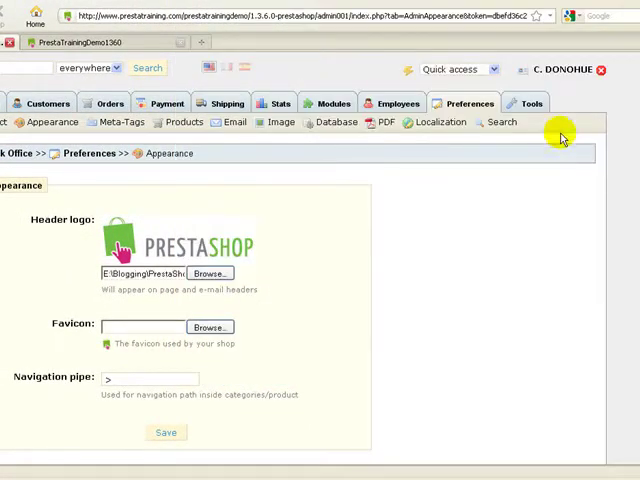
Save the Appearance form so the PrestaTraining logo replaces the default header logo
scroll(down, 3)
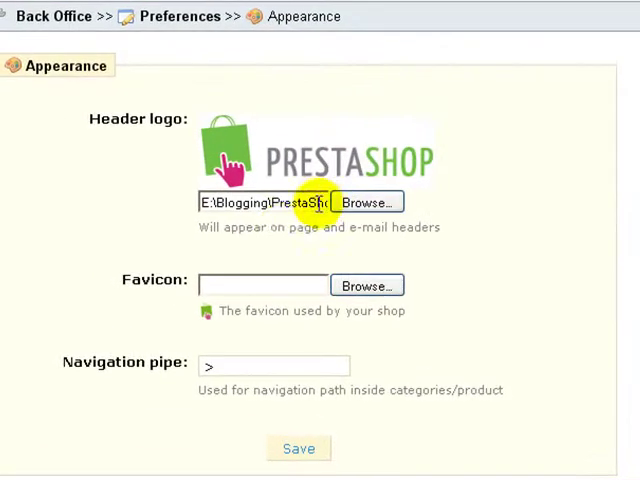
click(300, 448)
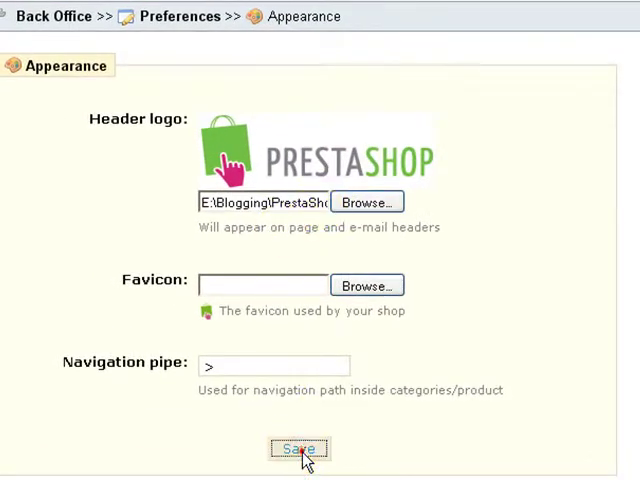
click(298, 448)
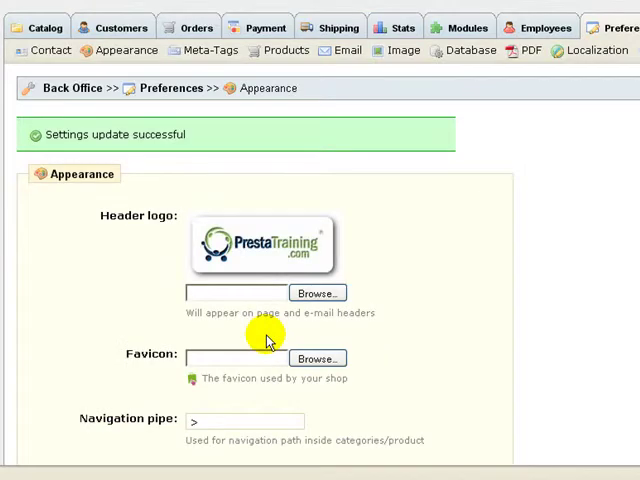
scroll(down, 3)
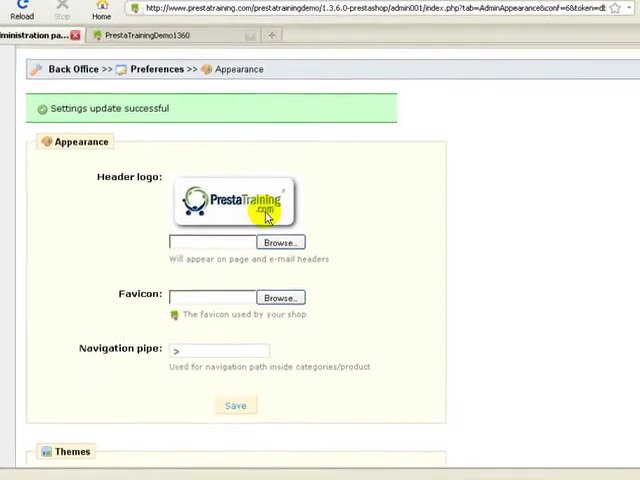
Reload the PrestaTrainingDemo1360 storefront tab to show the new PrestaTraining header logo
click(140, 44)
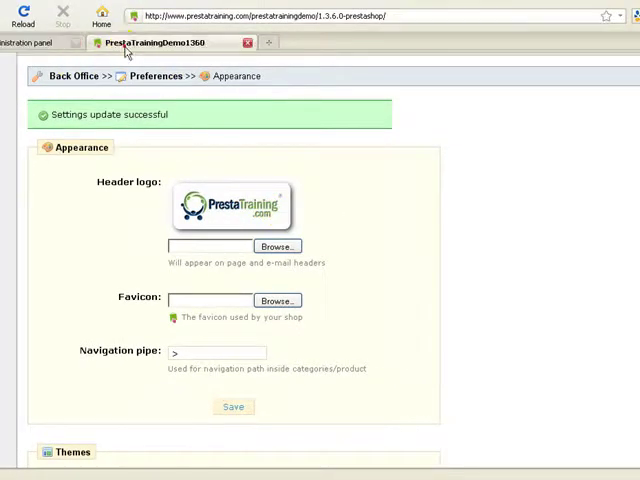
click(12, 24)
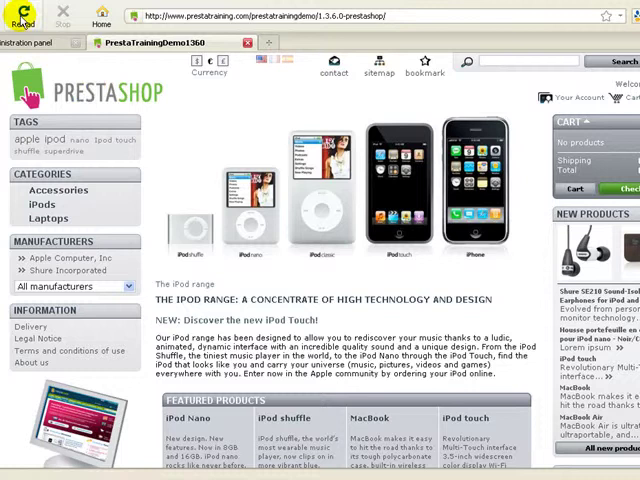
click(18, 20)
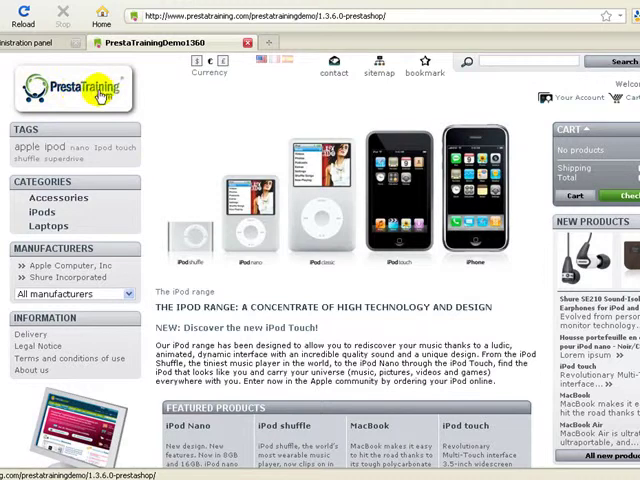
mouse_move(20, 62)
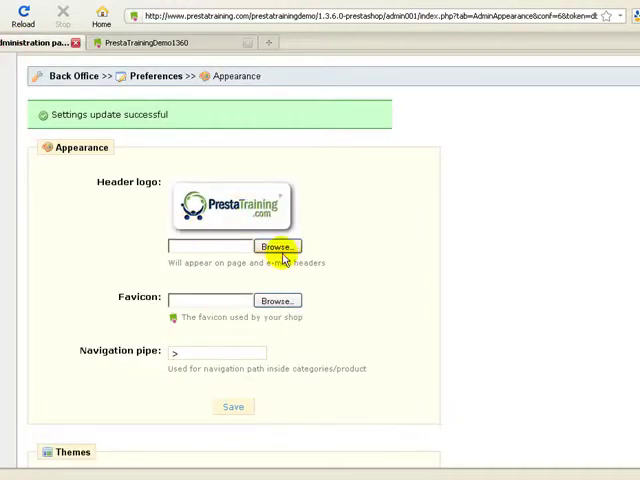
Browse for the blue PrestaTraining logo as the new header logo file
click(276, 246)
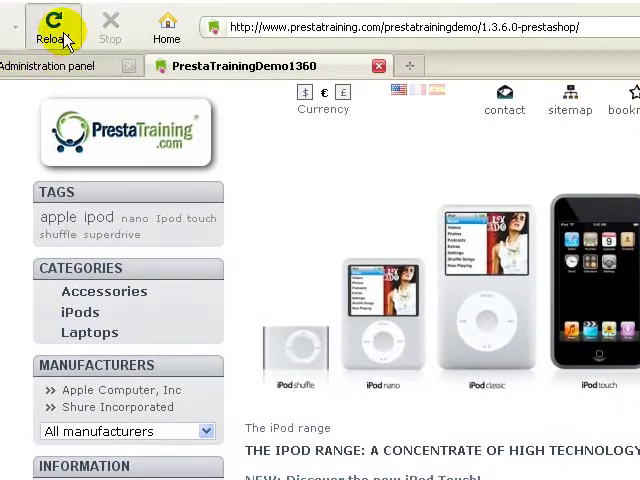
click(52, 28)
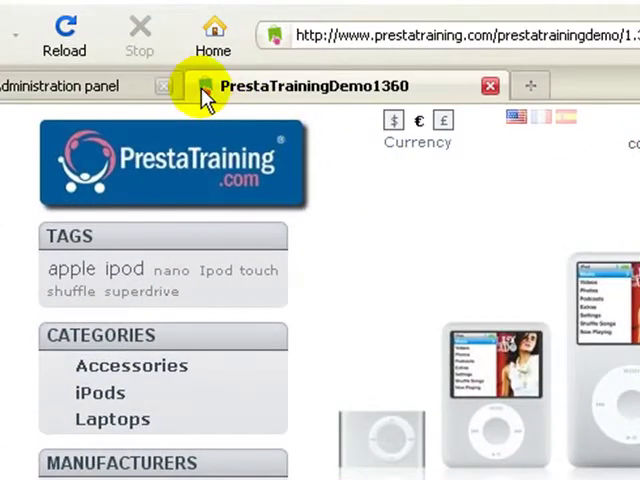
mouse_move(204, 92)
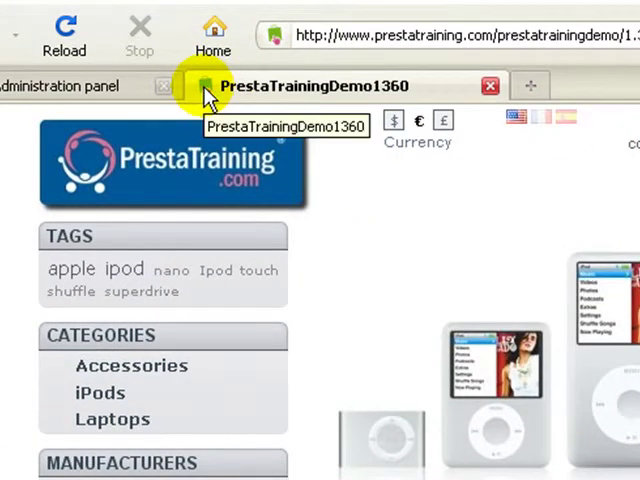
mouse_move(398, 196)
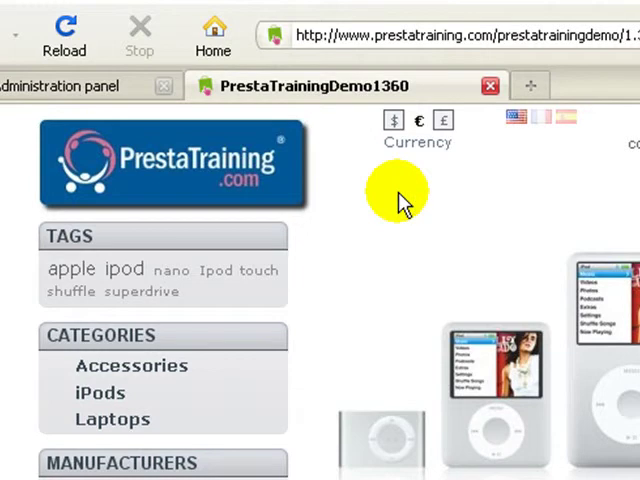
mouse_move(468, 208)
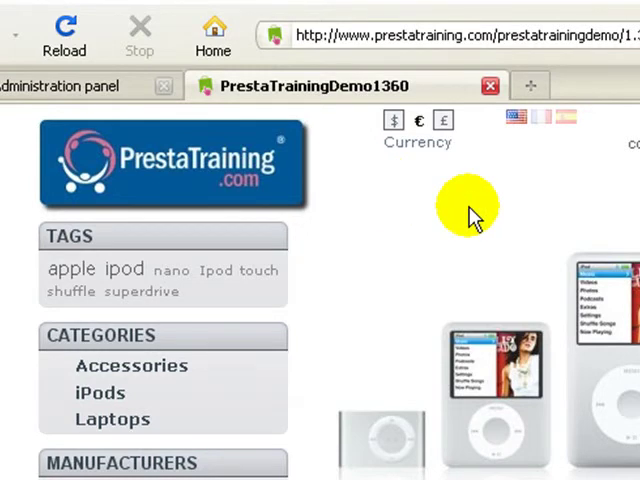